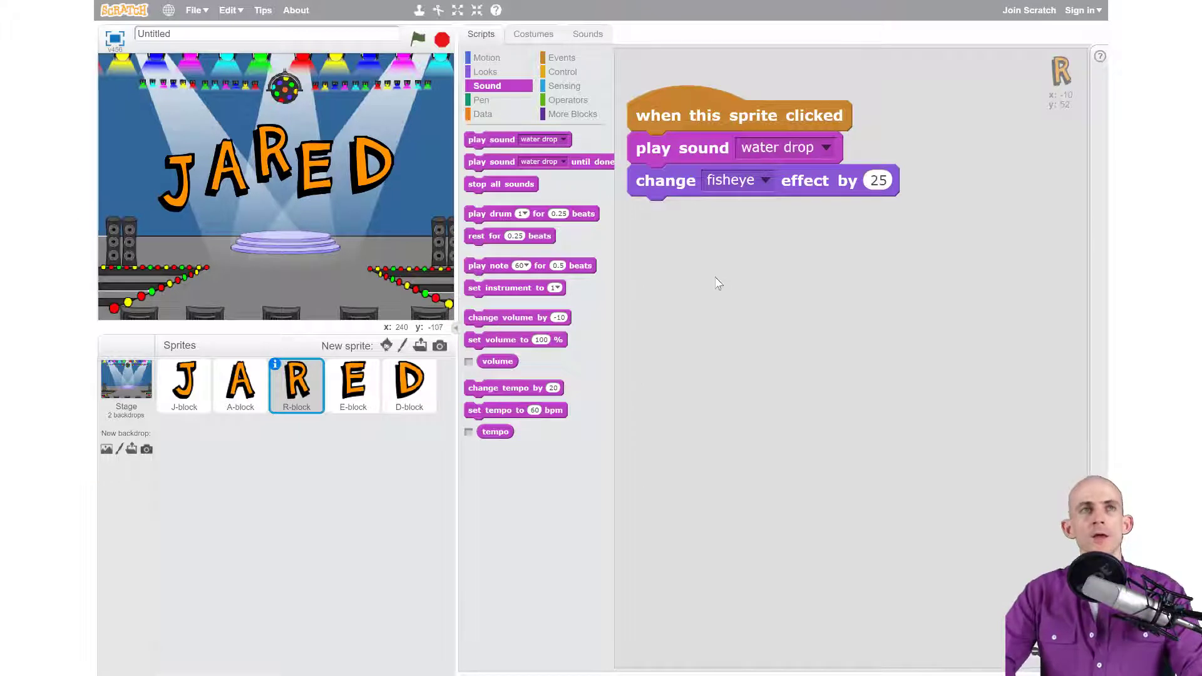
{"action": "mouse_move", "coordinate": [280, 146]}
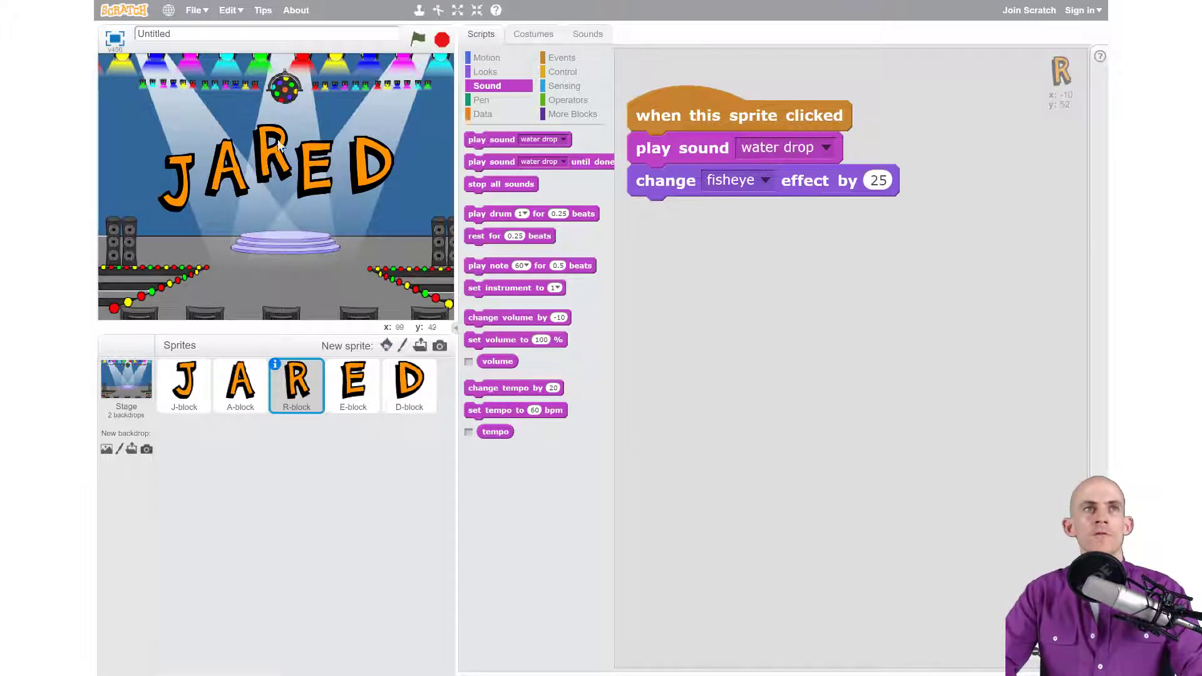
{"action": "mouse_move", "coordinate": [273, 157]}
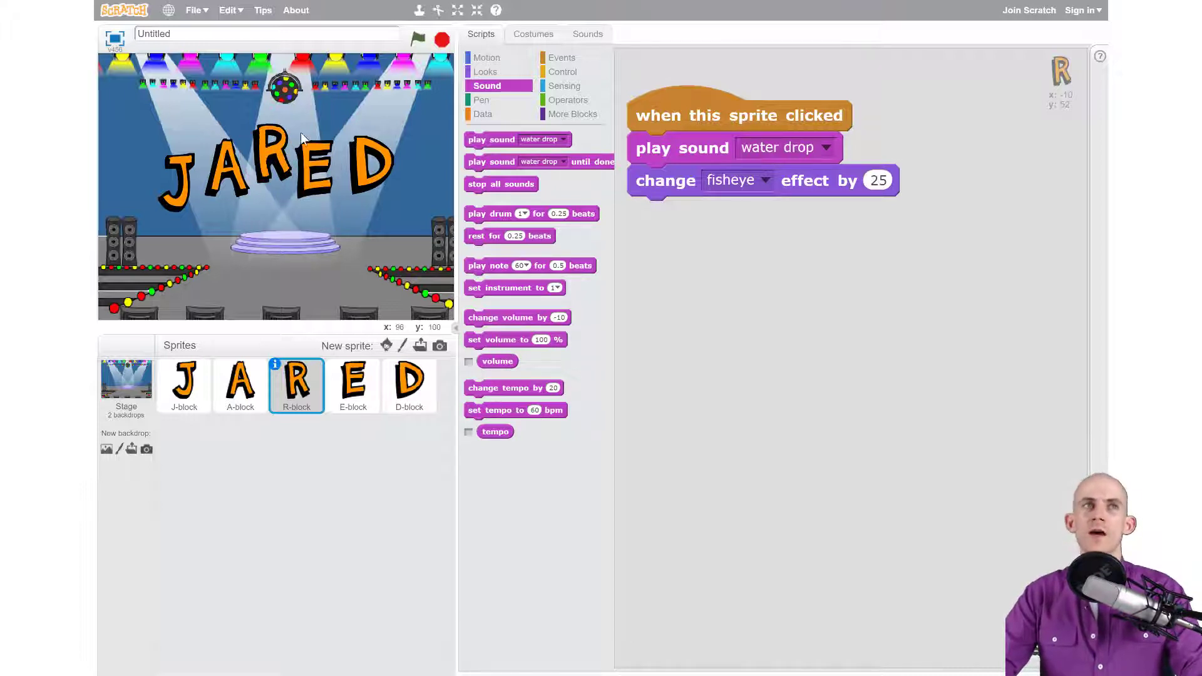
{"action": "mouse_move", "coordinate": [369, 203]}
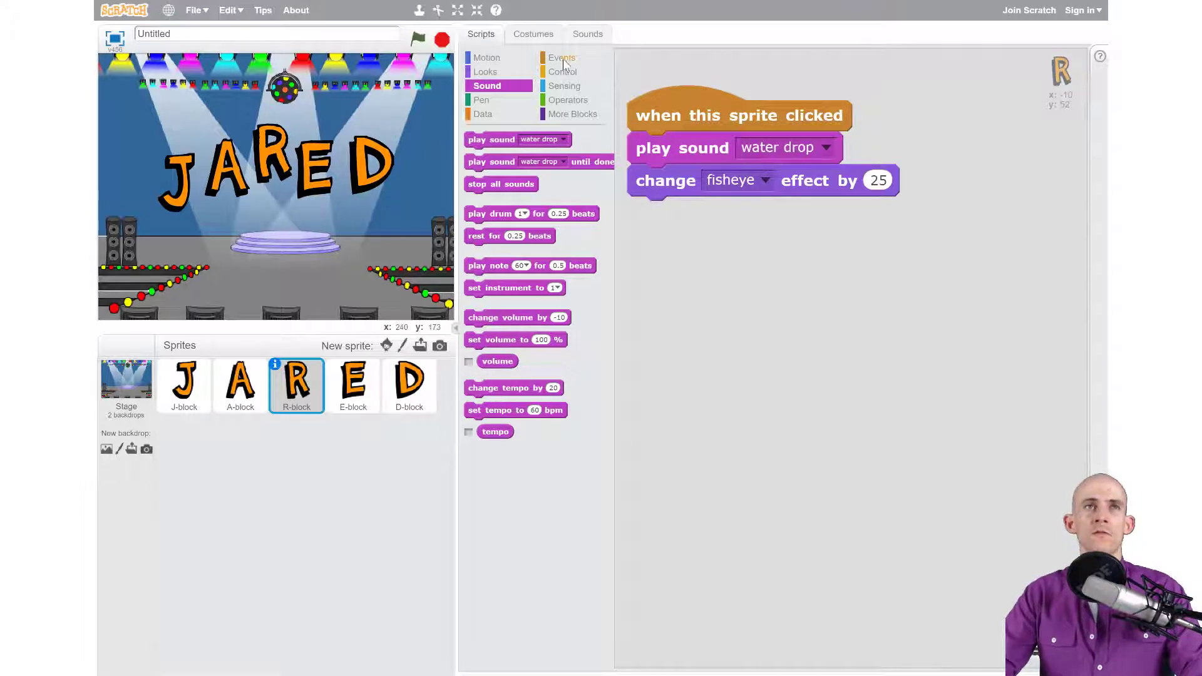
- Add an empty forever loop below the change fisheye effect block
{"action": "left_click", "coordinate": [563, 72]}
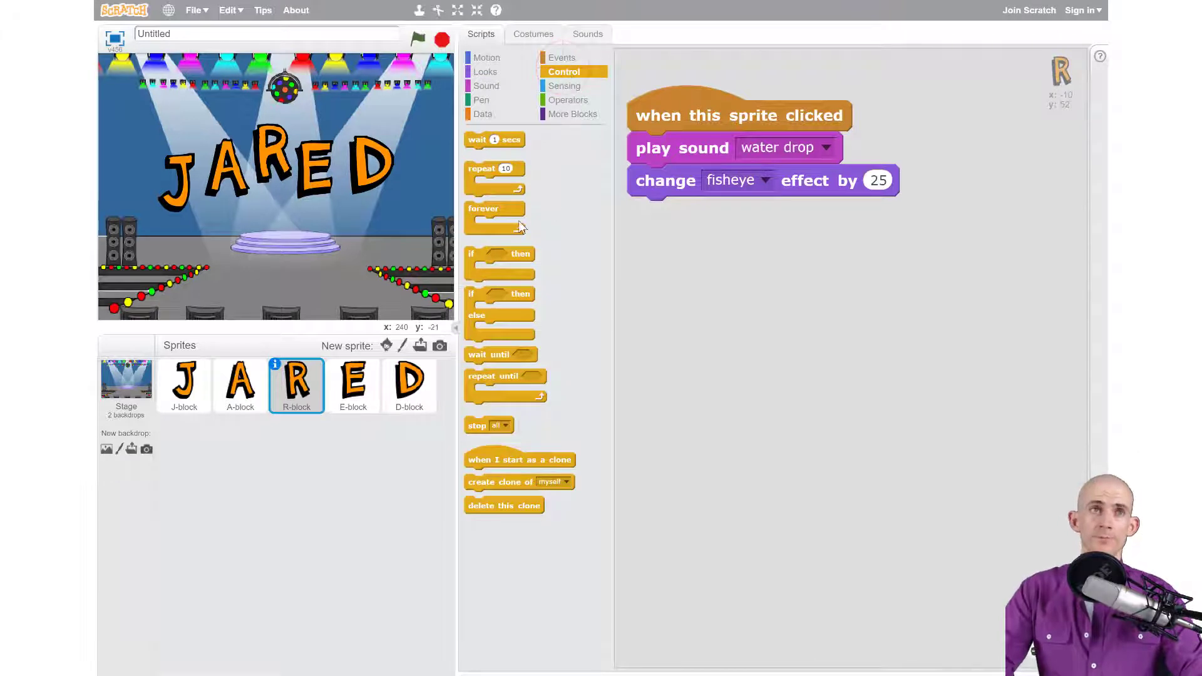
{"action": "left_click_drag", "start_coordinate": [495, 209], "coordinate": [687, 230]}
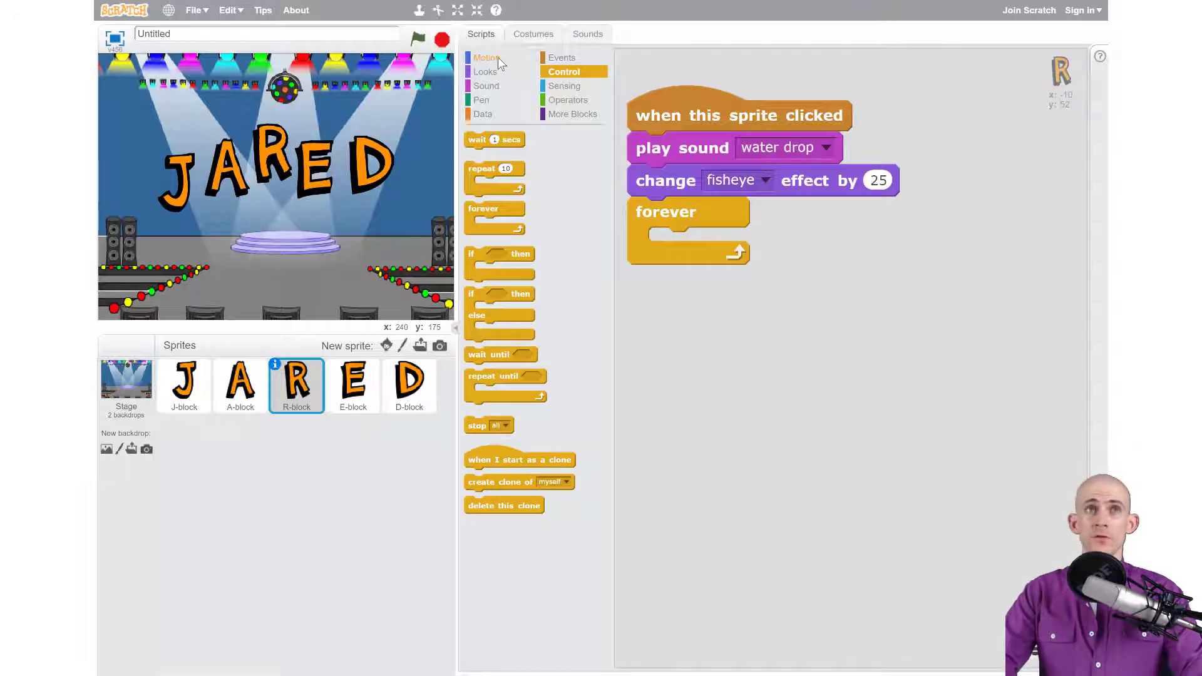
- Show the Motion blocks to get a move 10 steps block for the loop
{"action": "left_click", "coordinate": [487, 58]}
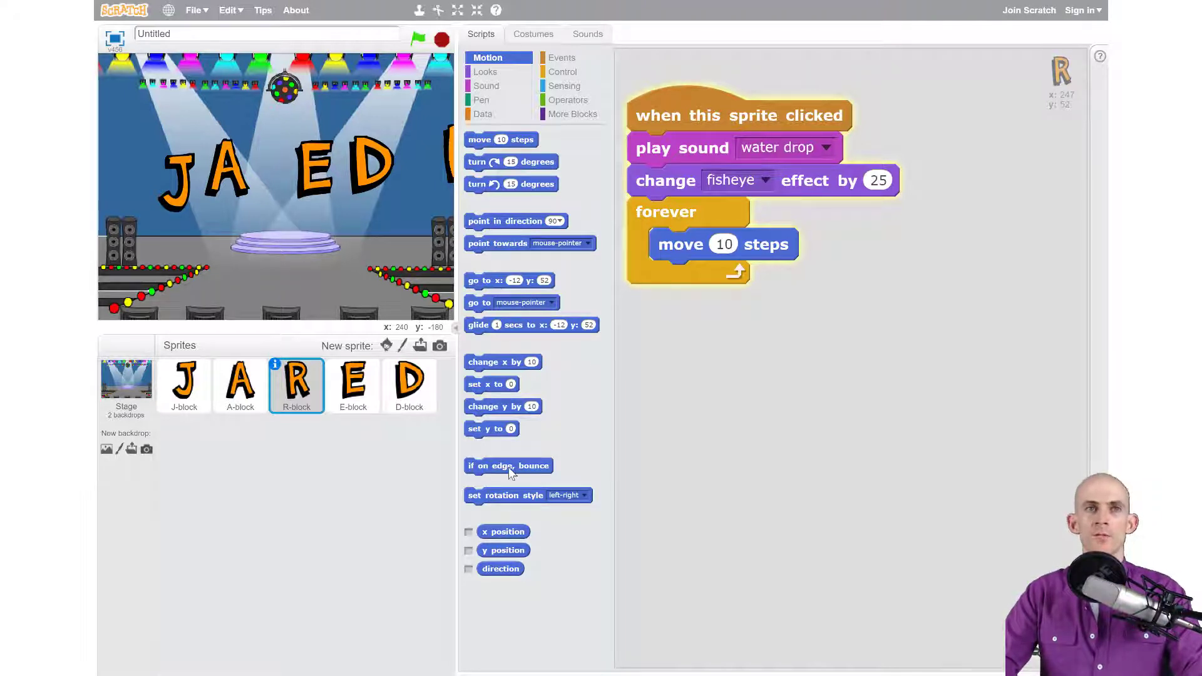
- Place an if on edge, bounce block under move 10 steps in the loop
{"action": "left_click_drag", "start_coordinate": [509, 466], "coordinate": [740, 286]}
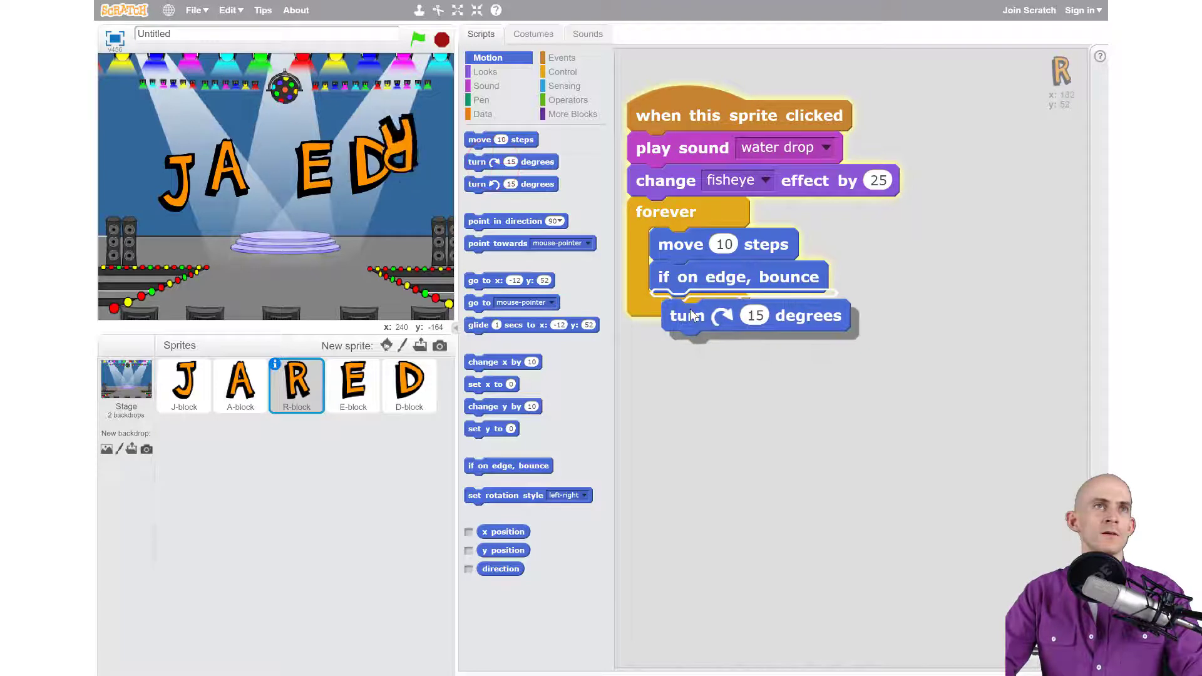
- Add a turn block after the bounce with pick random 1 to 10 as its degrees
{"action": "left_click_drag", "start_coordinate": [679, 315], "coordinate": [720, 309]}
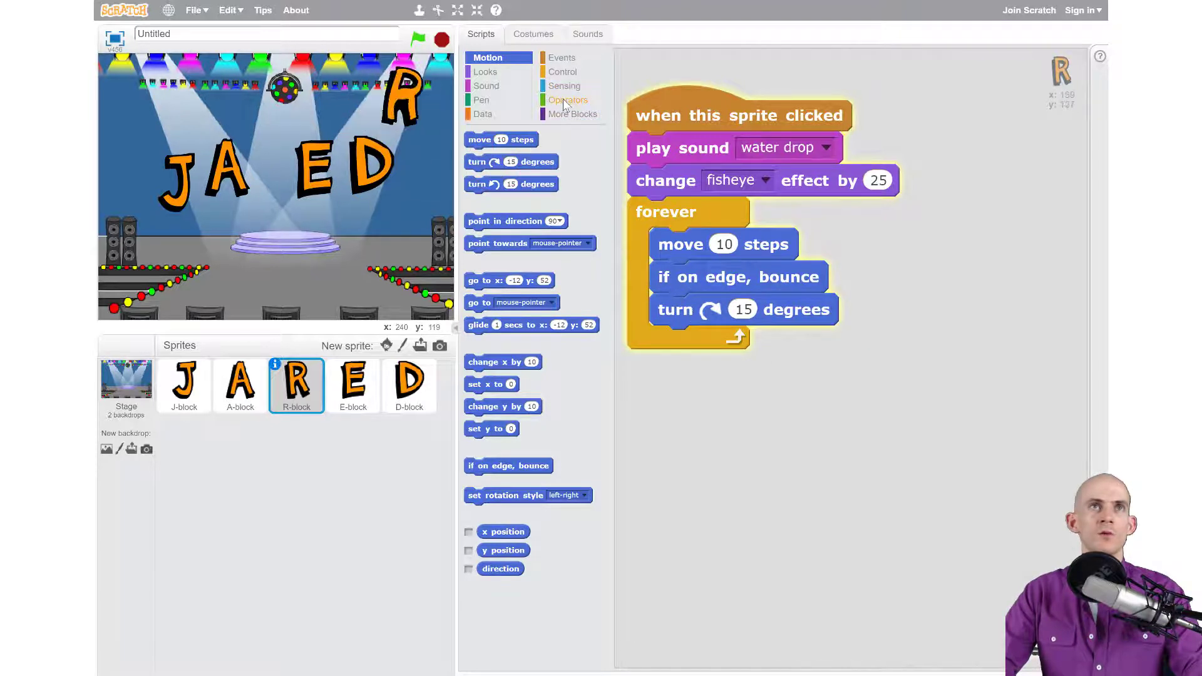
{"action": "left_click", "coordinate": [569, 100]}
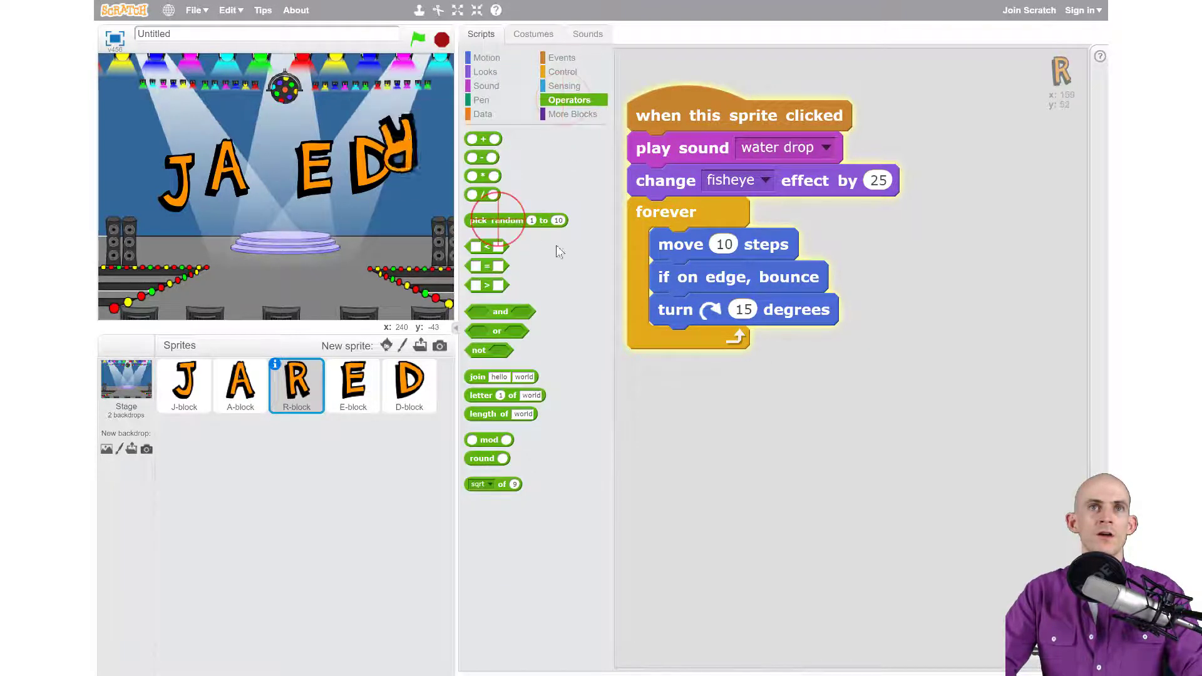
{"action": "left_click_drag", "start_coordinate": [496, 220], "coordinate": [836, 314]}
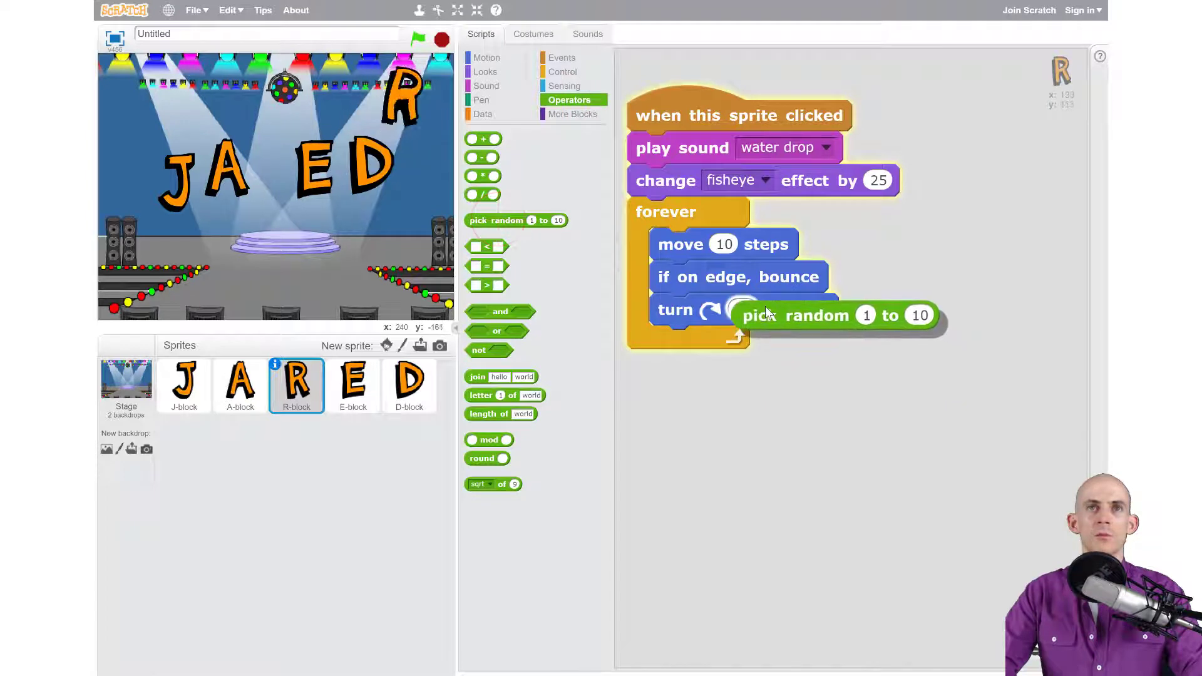